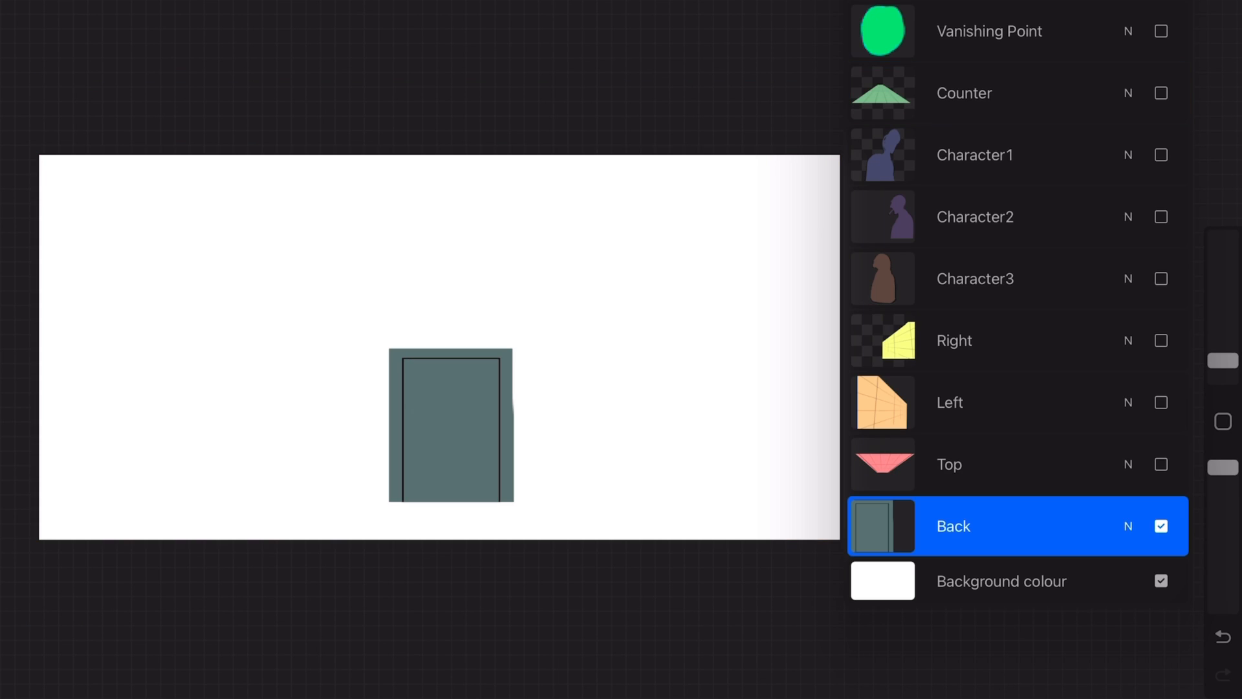
# Reveal another hidden scene layer, then swipe up to reach the app switcher.
pyautogui.click(1163, 465)
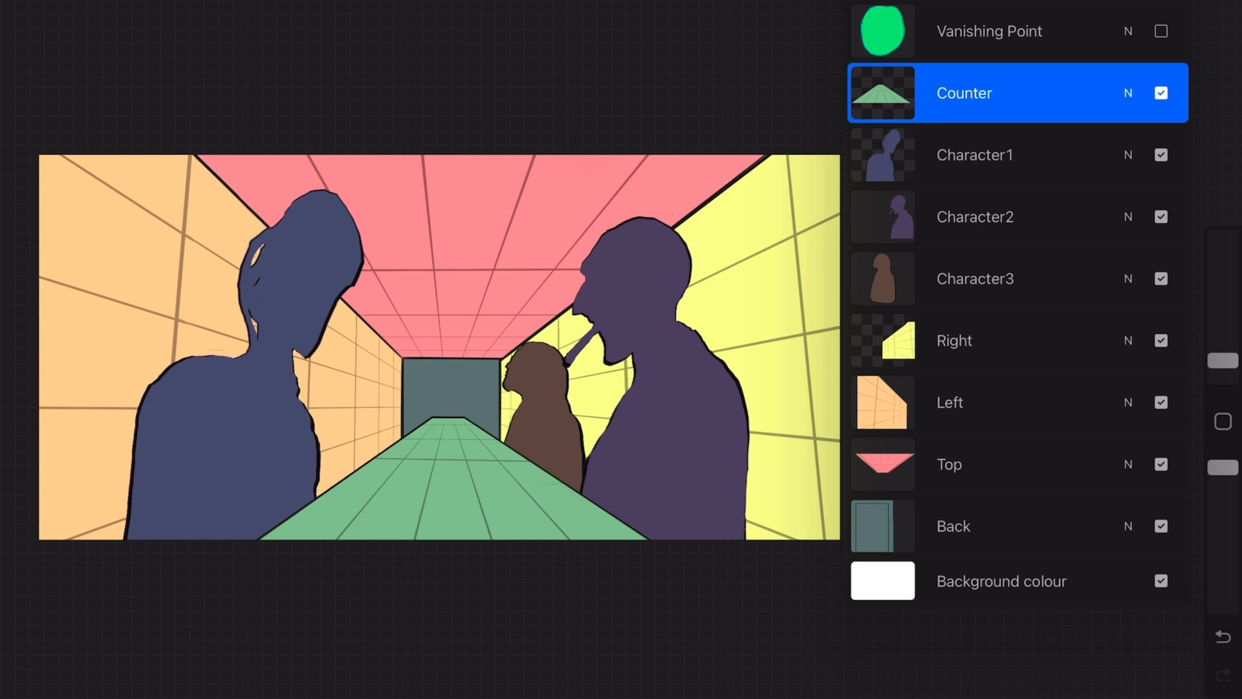
pyautogui.click(989, 31)
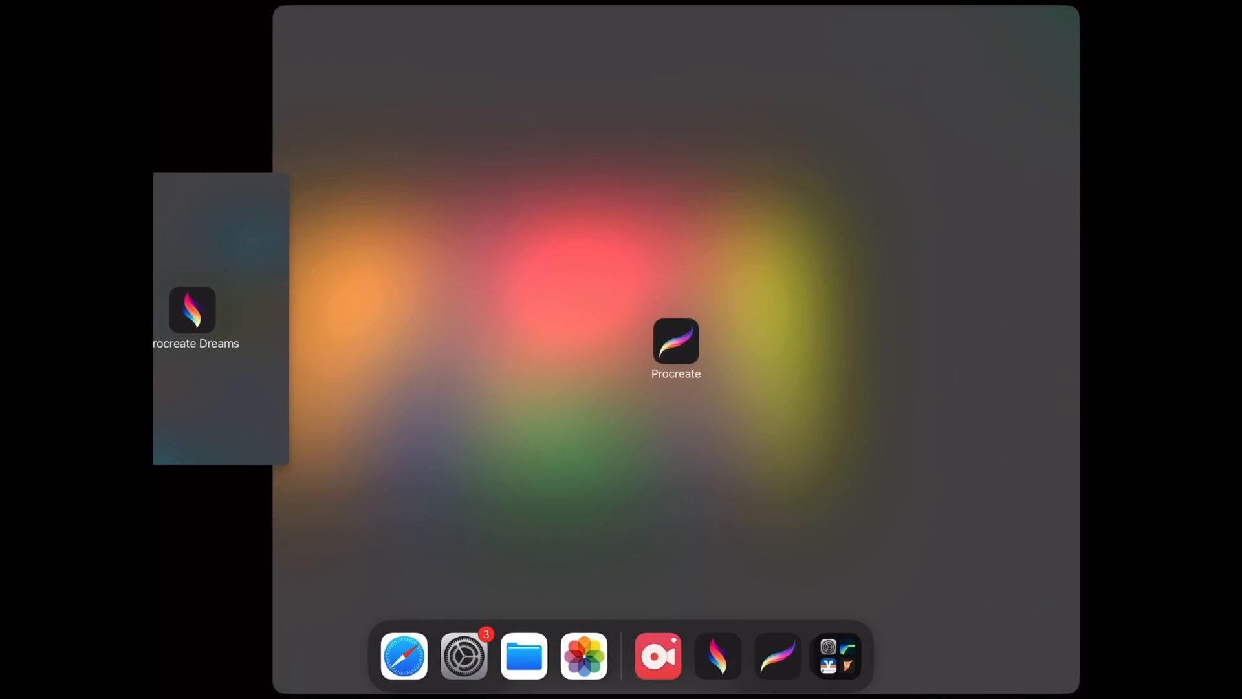
# Open Procreate Dreams in Split View, create a 4K movie and open Dream 15.
pyautogui.click(222, 319)
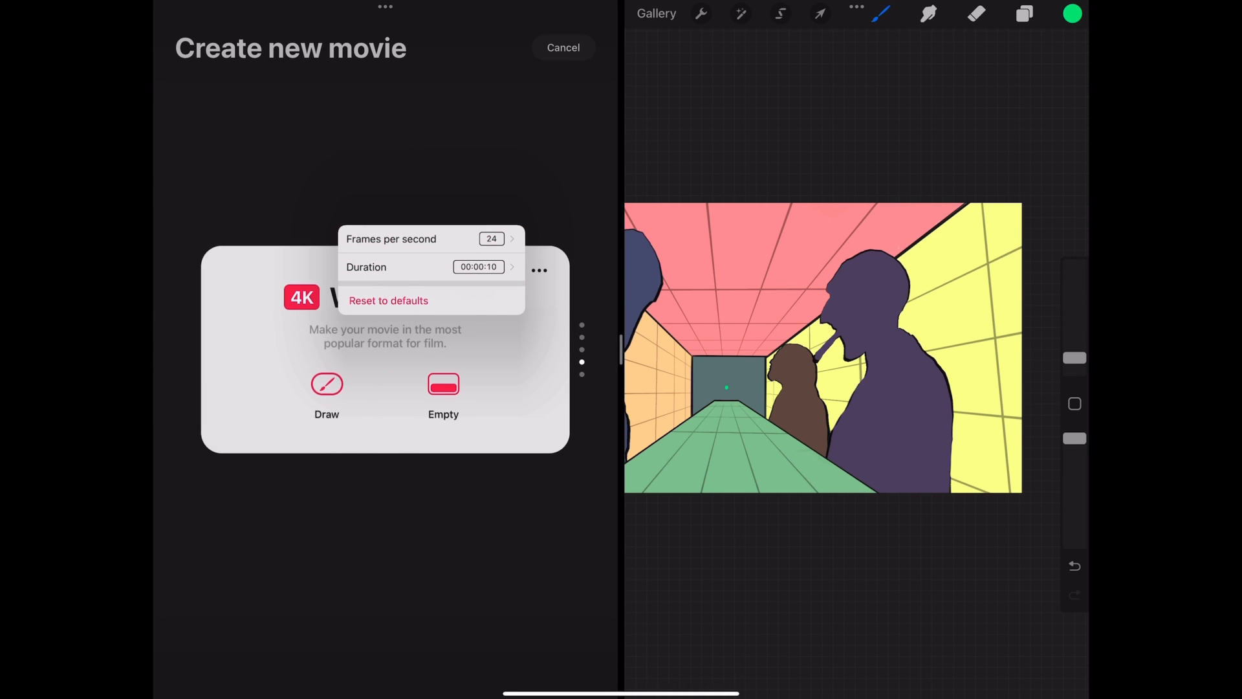
pyautogui.click(563, 47)
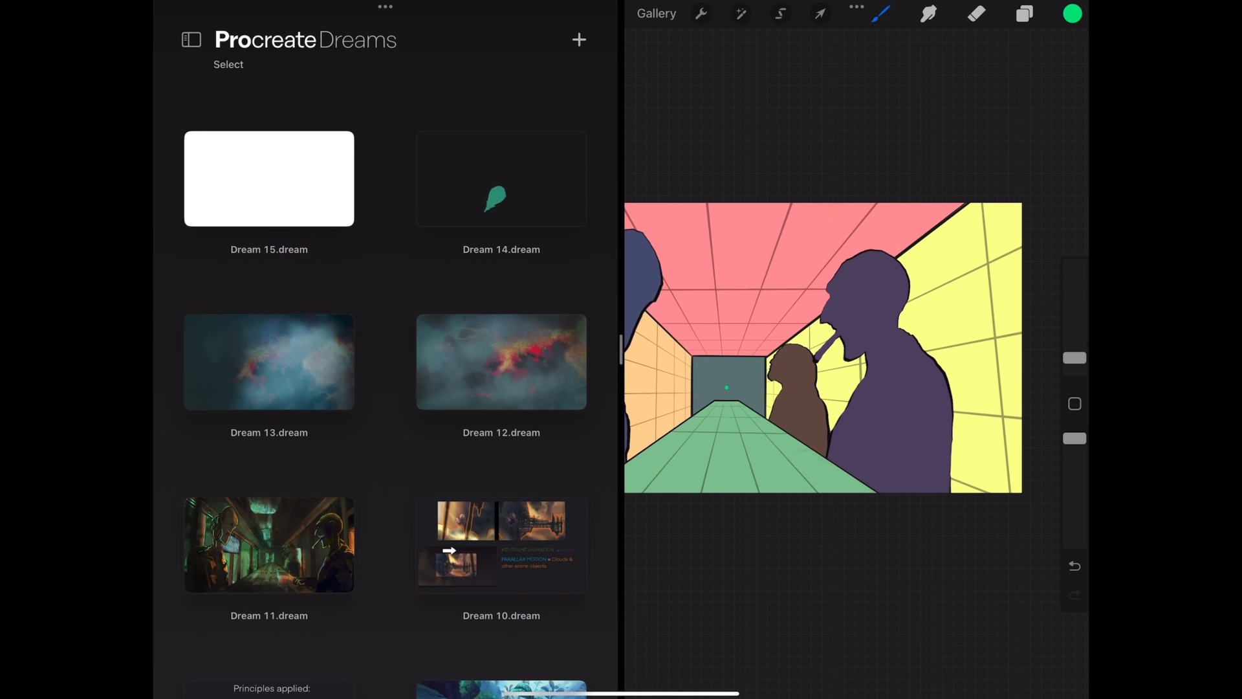
pyautogui.click(268, 178)
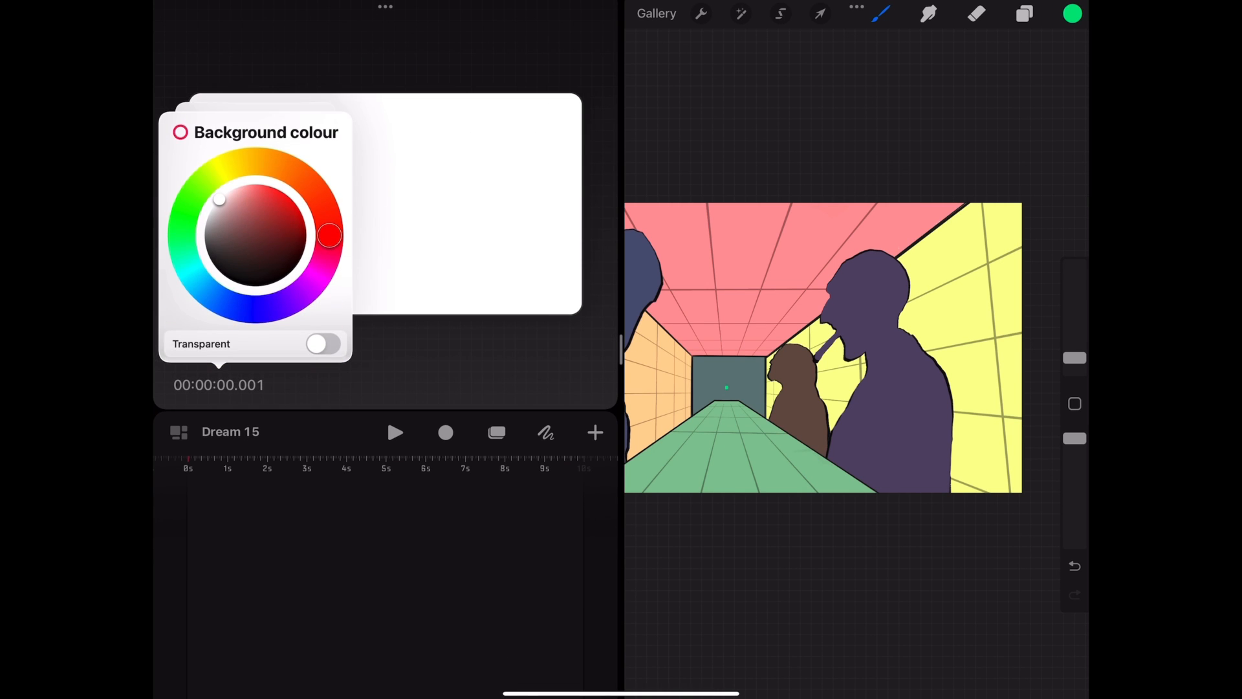
# Dismiss the Background colour popover so the artwork can be dragged onto the timeline.
pyautogui.click(1025, 13)
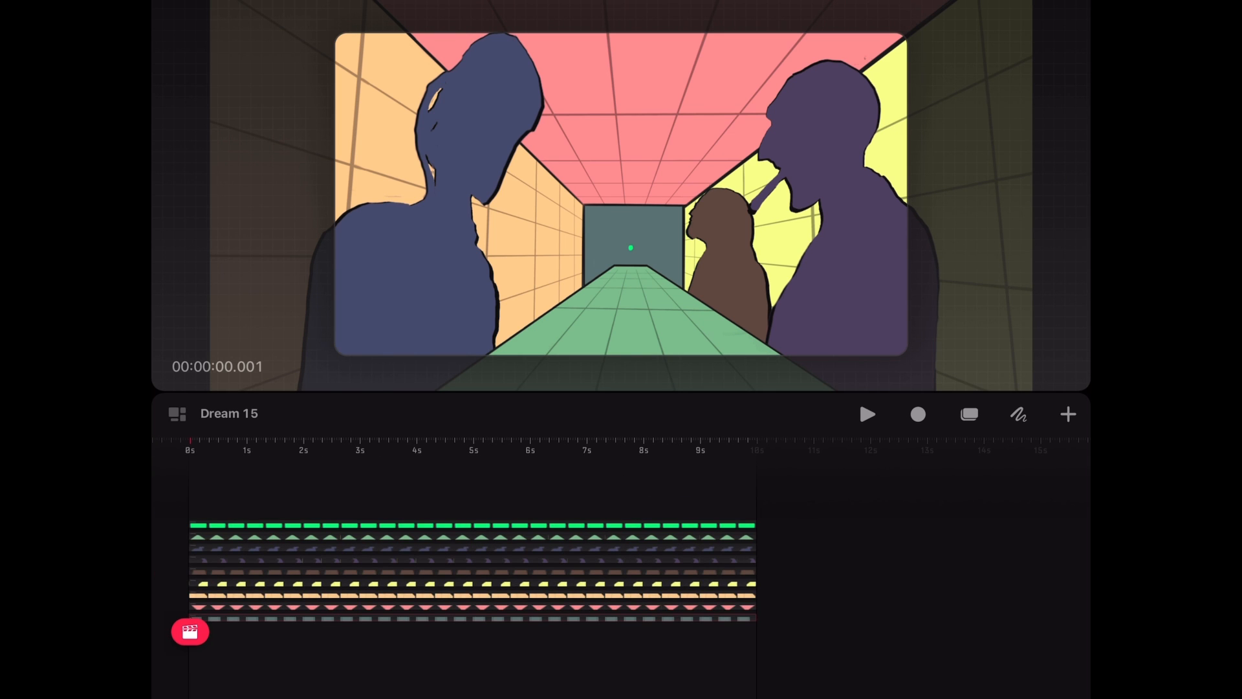
# Ungroup the imported All group into layer tracks and enter Timeline Edit from a track's menu.
pyautogui.click(917, 414)
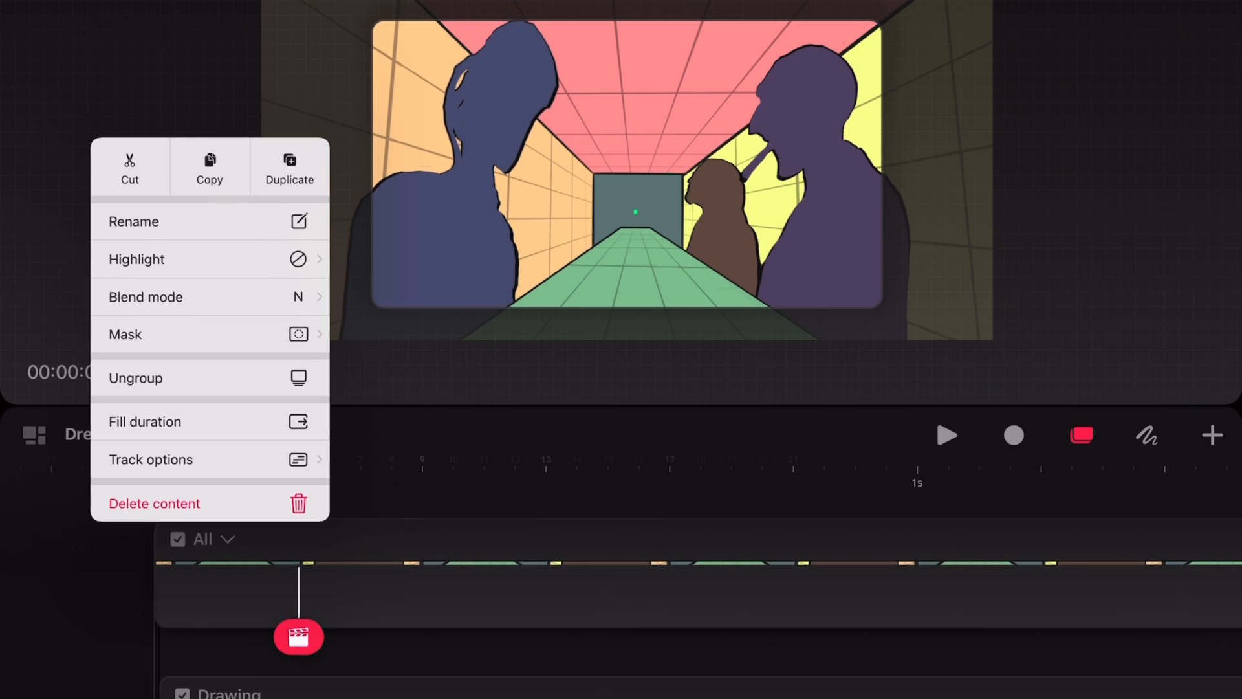
pyautogui.click(133, 221)
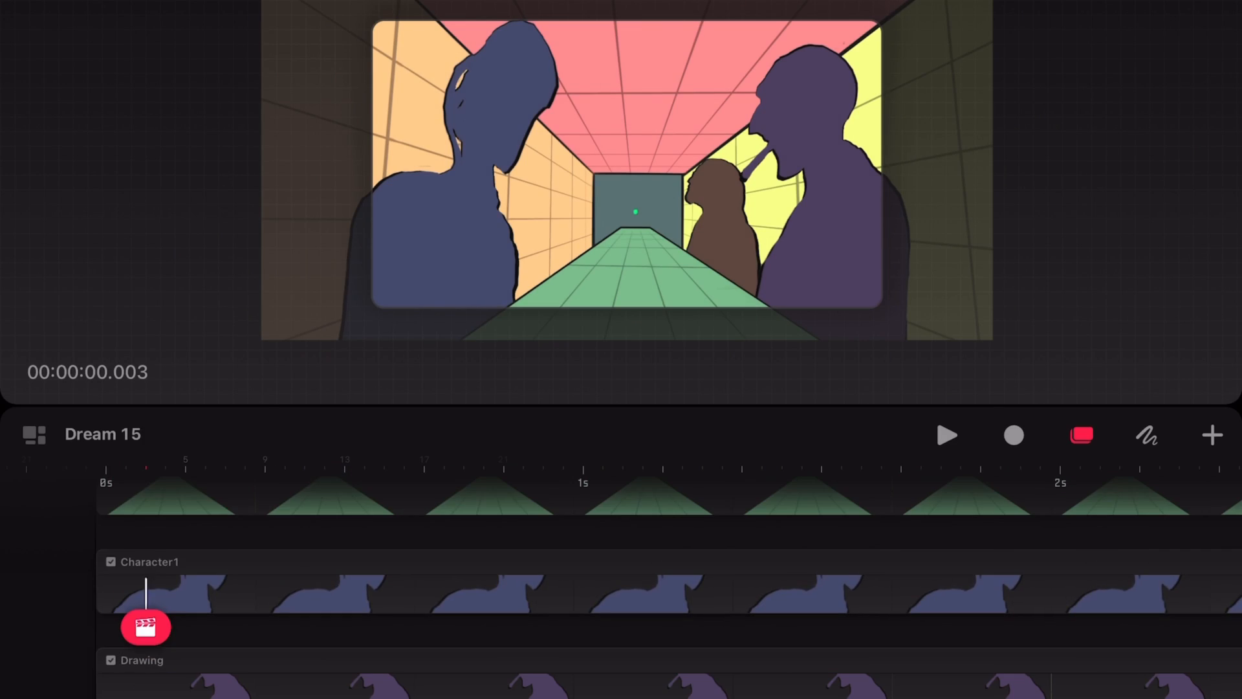
pyautogui.click(146, 627)
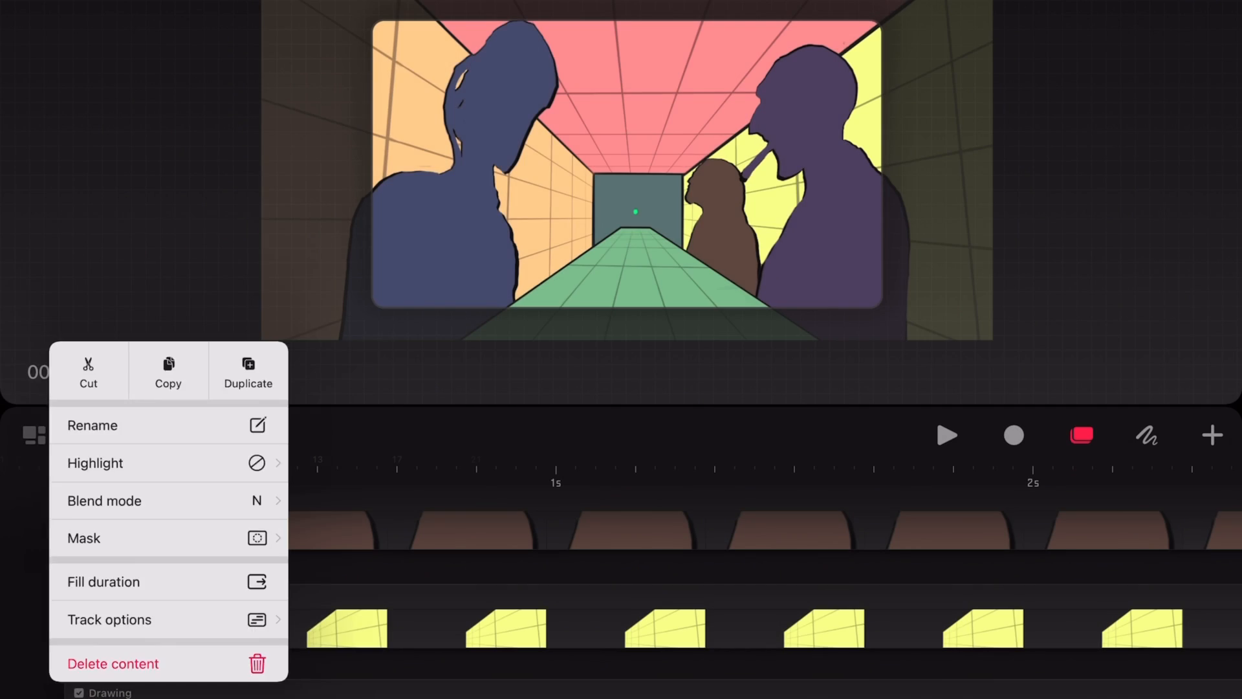
pyautogui.click(92, 424)
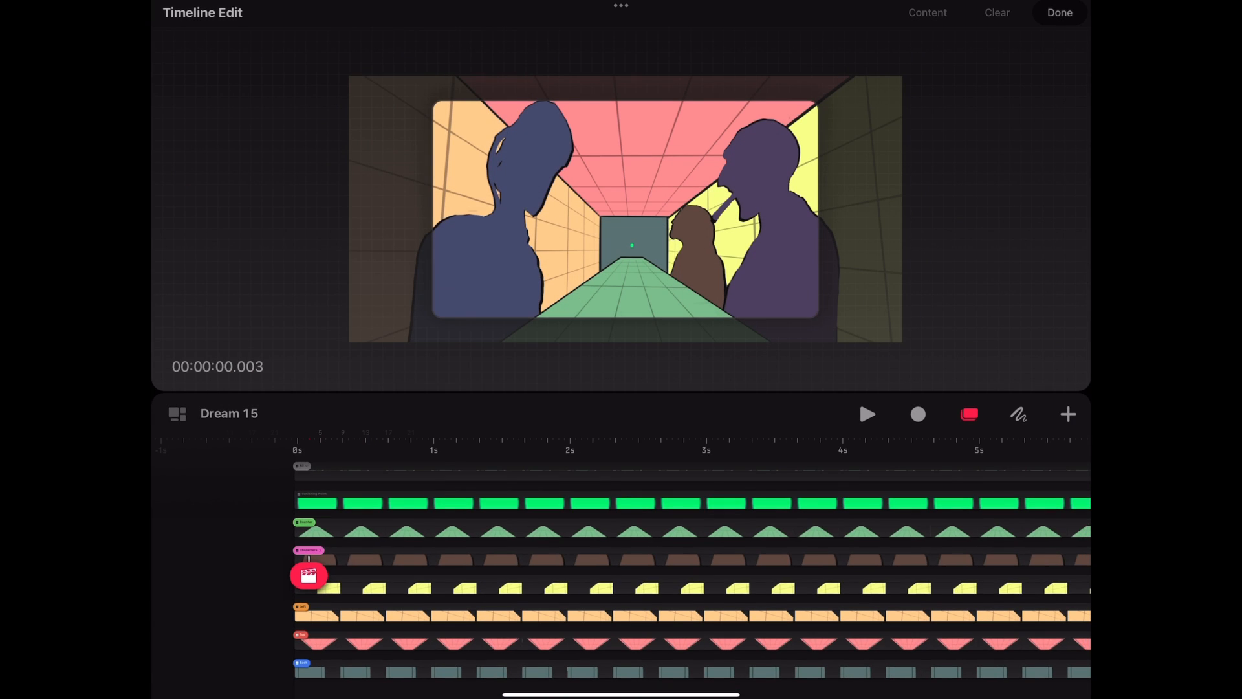
# Leave Timeline Edit with Done before hiding the character tracks.
pyautogui.click(308, 574)
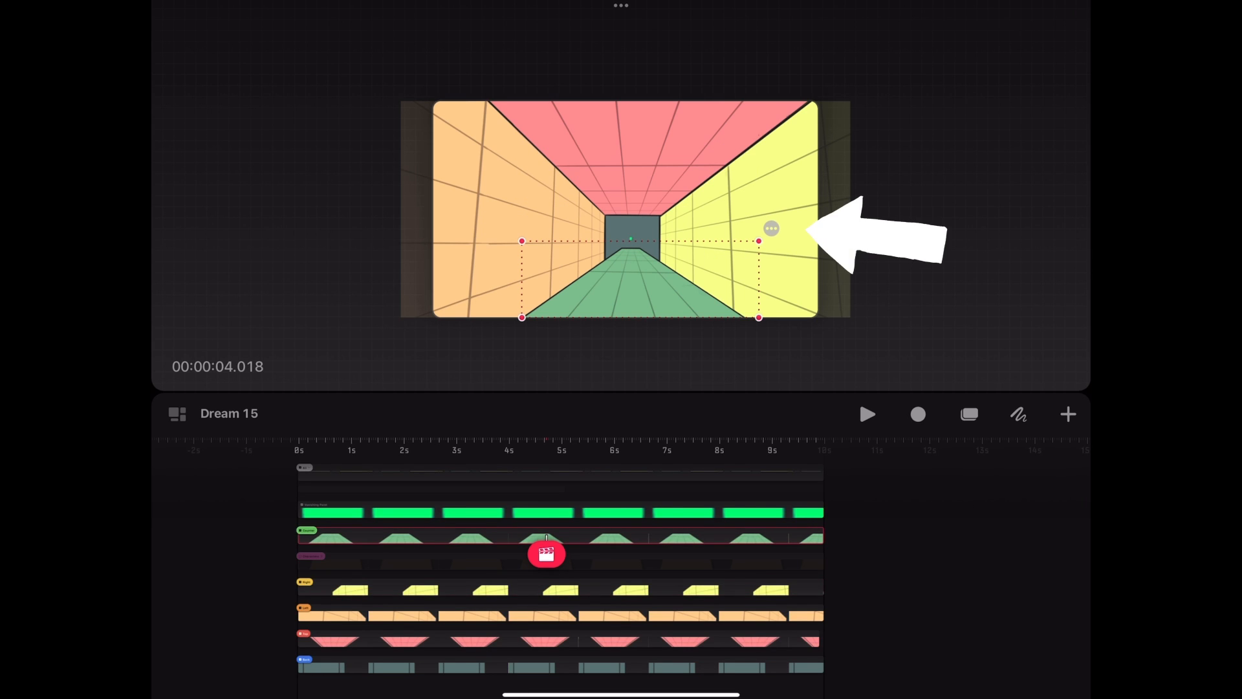
# Choose Edit anchor from the right wall's transform ••• menu.
pyautogui.click(770, 229)
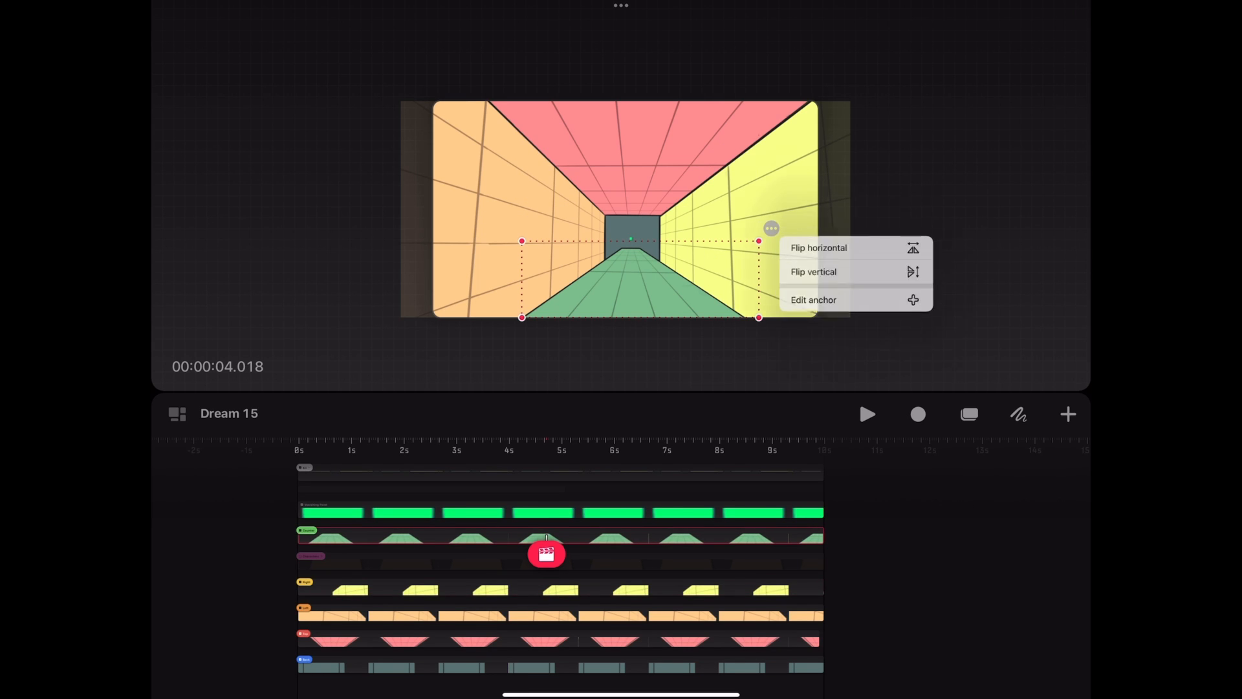
pyautogui.click(813, 299)
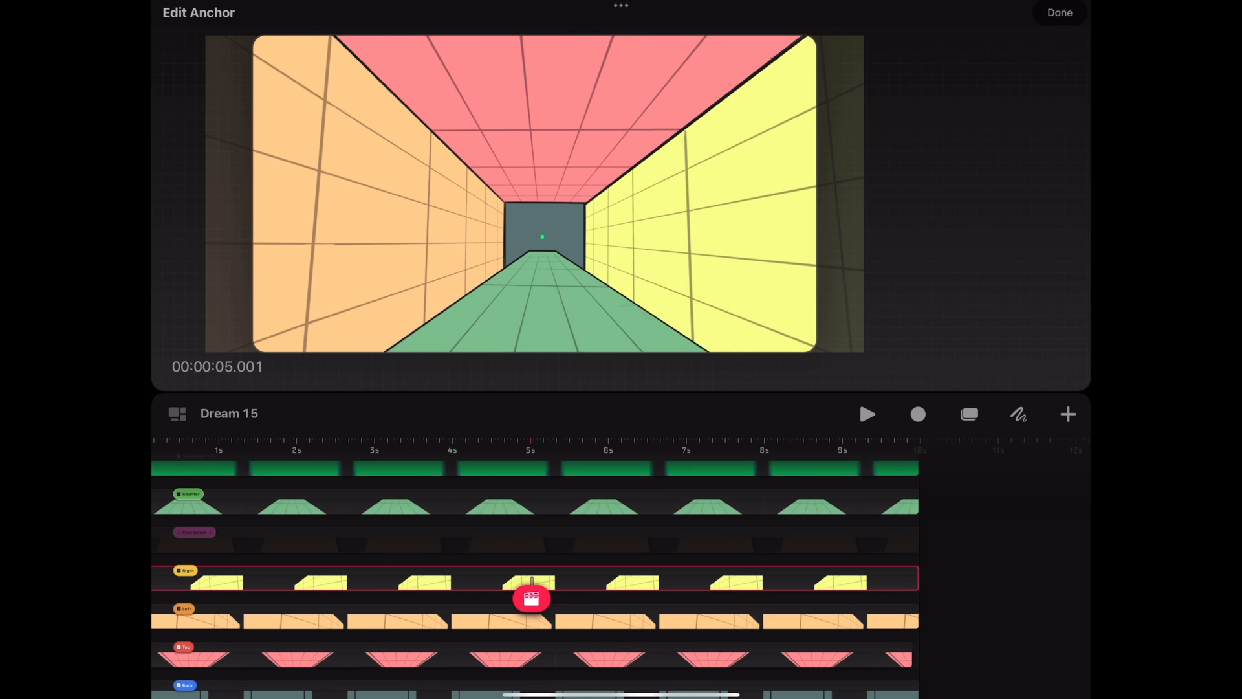
# Select the Top track and drag its Distort corners at the last frame to skew the ceiling.
pyautogui.click(531, 598)
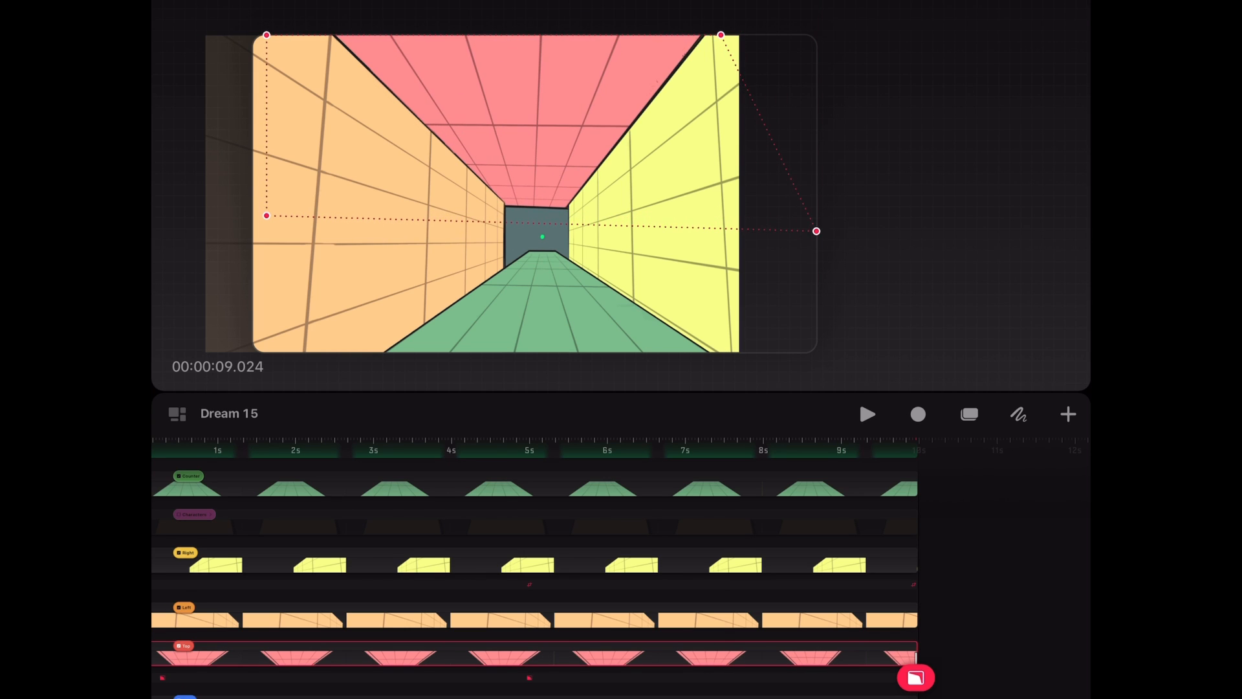
pyautogui.moveTo(817, 231); pyautogui.dragTo(826, 215)
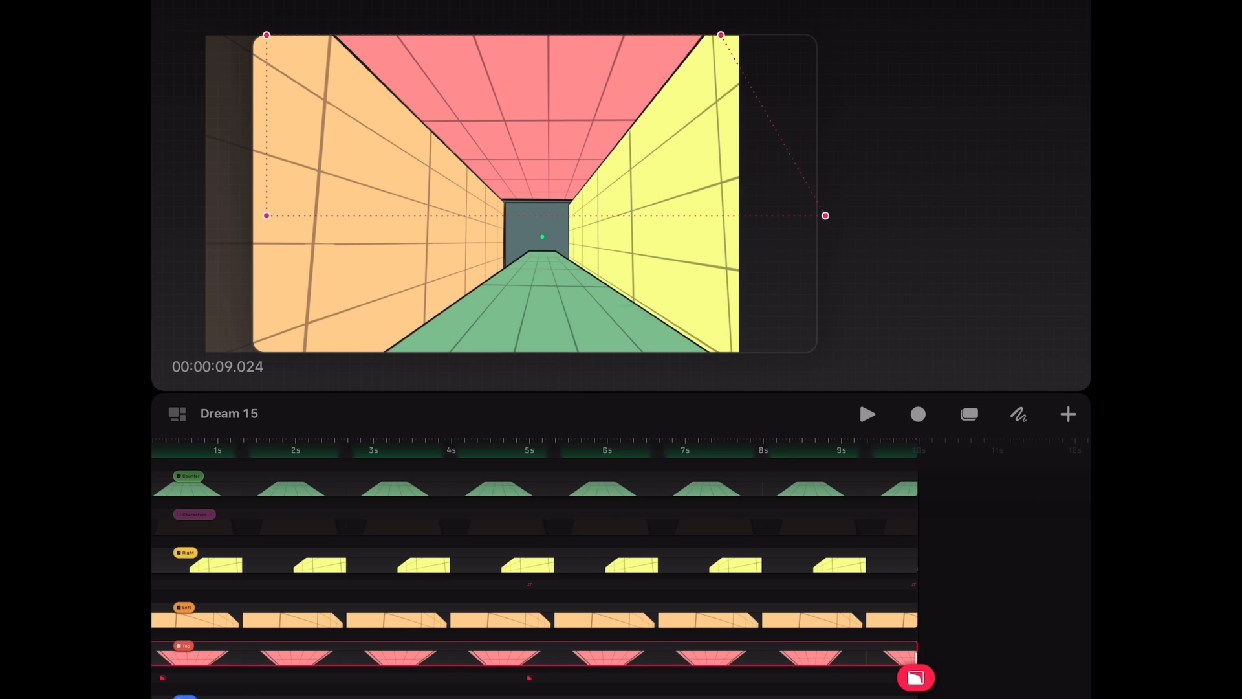
pyautogui.moveTo(825, 215); pyautogui.dragTo(820, 221)
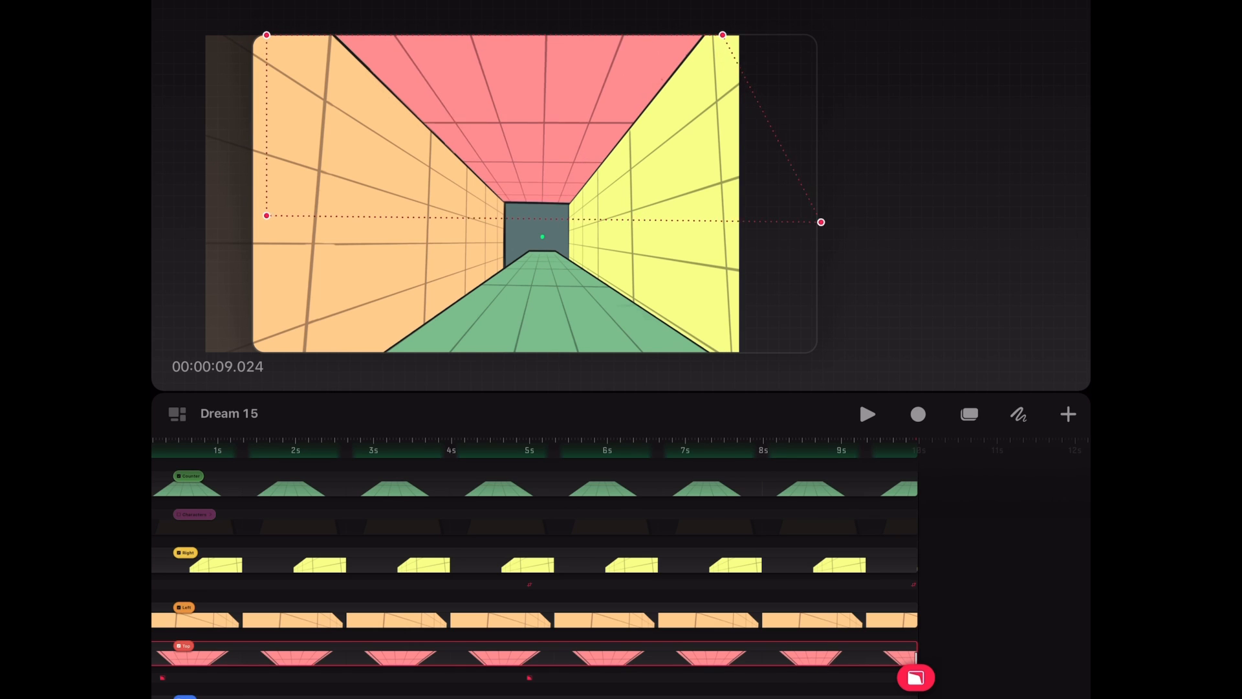
pyautogui.moveTo(822, 222); pyautogui.dragTo(808, 224)
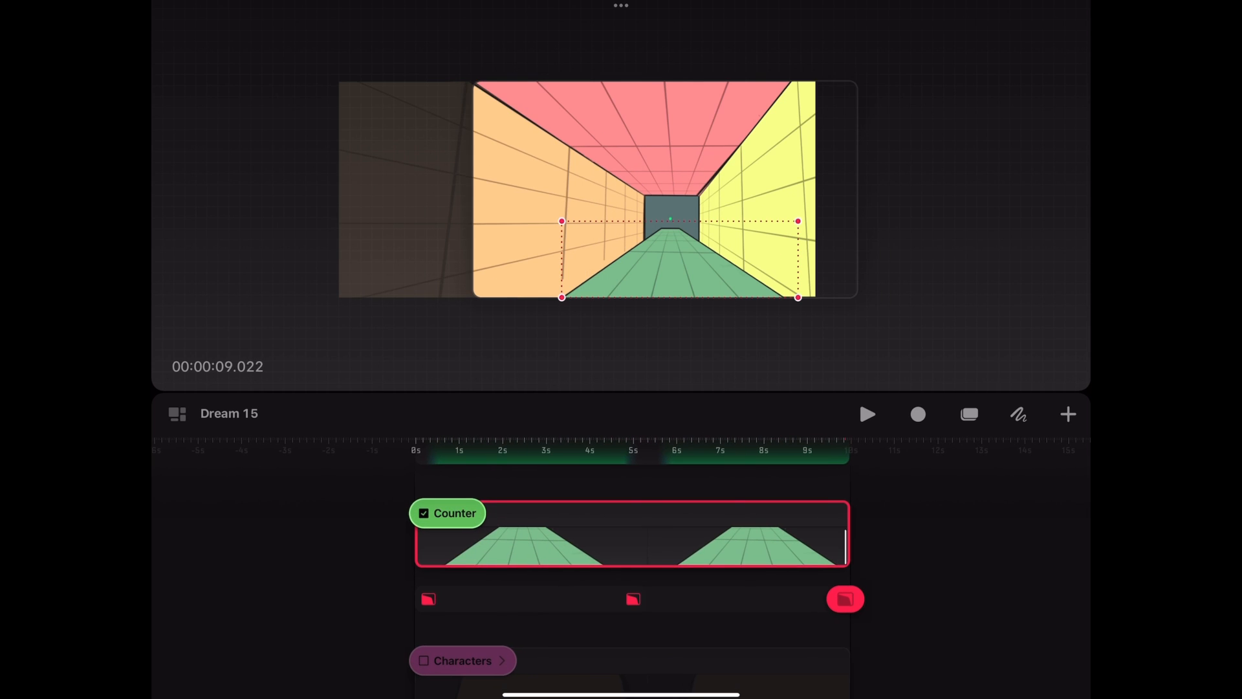
# Drag the Counter track's Distort corner at the end frame to reshape the floor.
pyautogui.moveTo(798, 298); pyautogui.dragTo(751, 298)
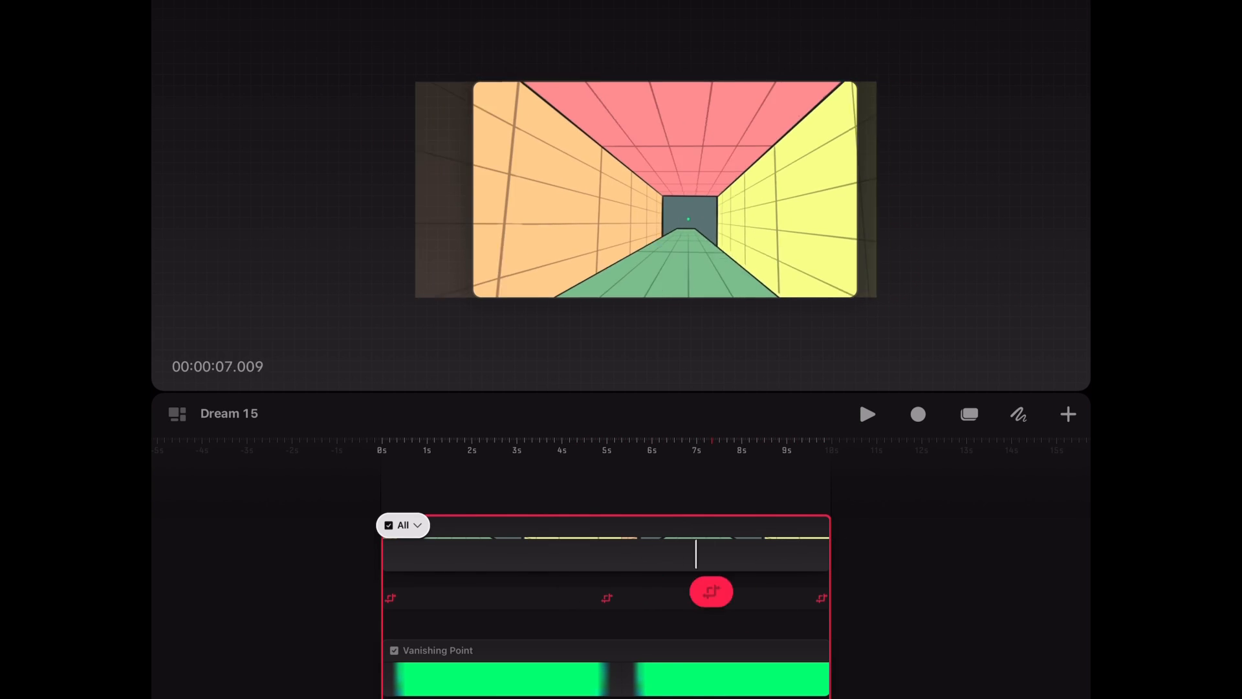
# Drag the All group's middle Move keyframe left from about 7s to near 6s.
pyautogui.moveTo(711, 591); pyautogui.dragTo(686, 591)
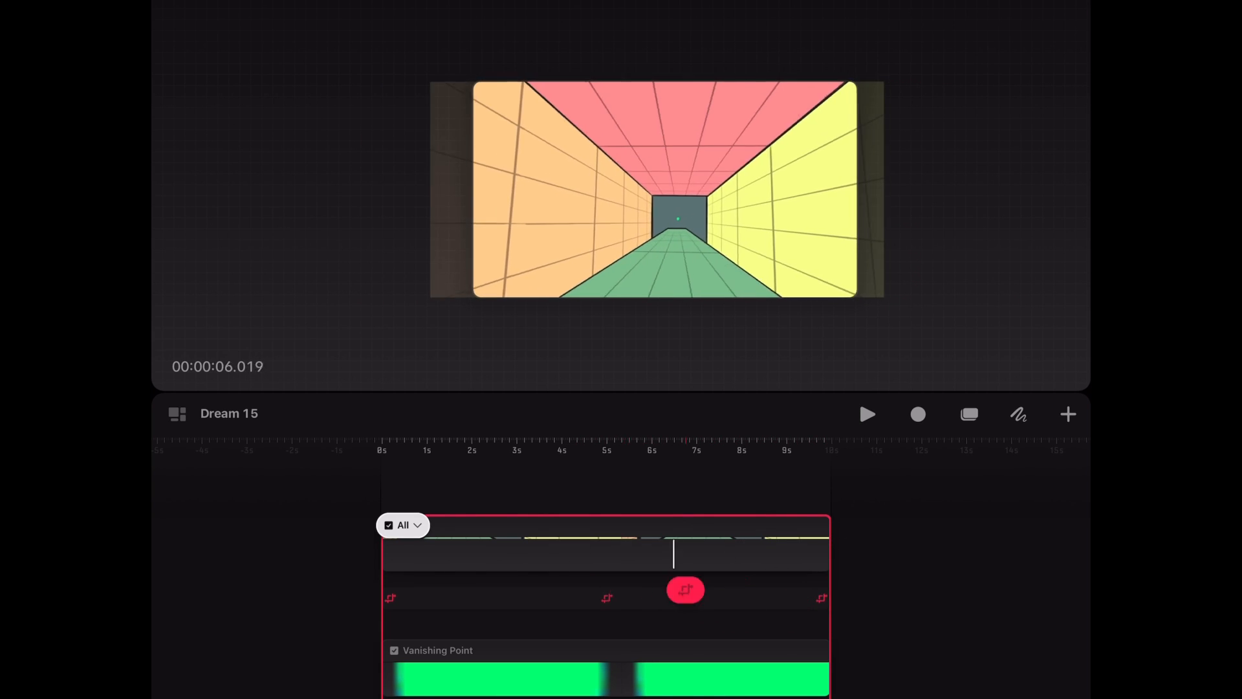
pyautogui.moveTo(686, 590); pyautogui.dragTo(612, 606)
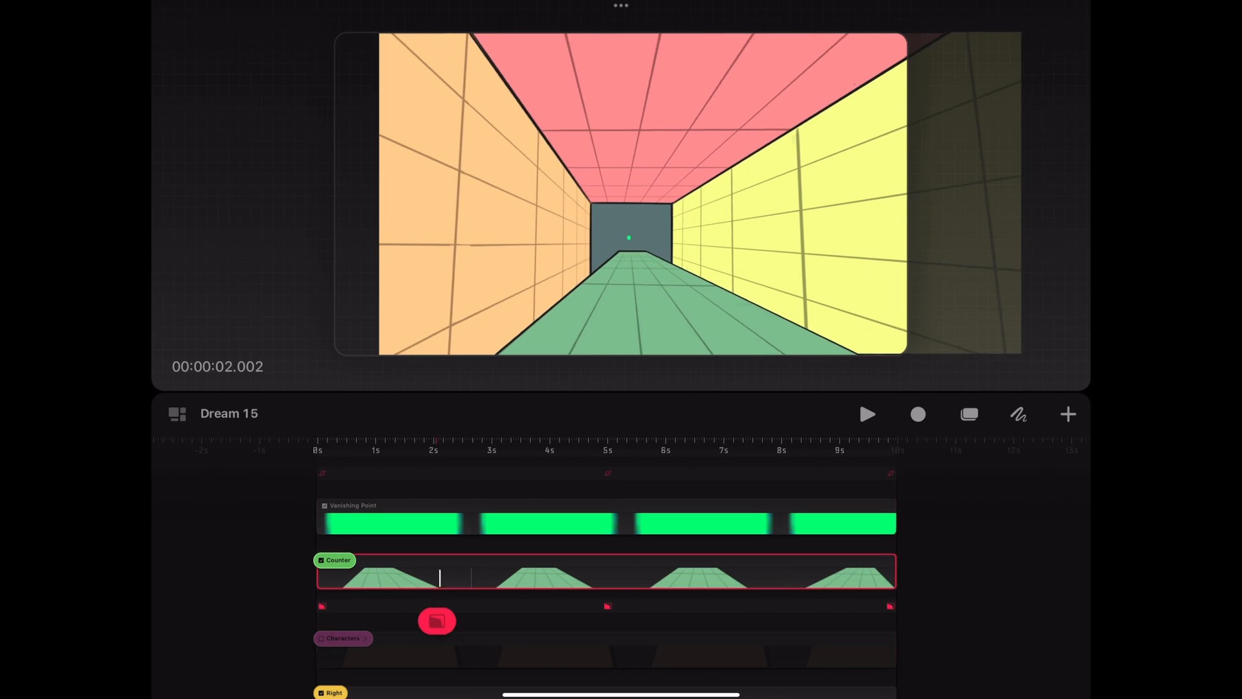
# Pick the floor's early warp keyframe, check the All group's Move & Scale values, then stop playback.
pyautogui.click(867, 415)
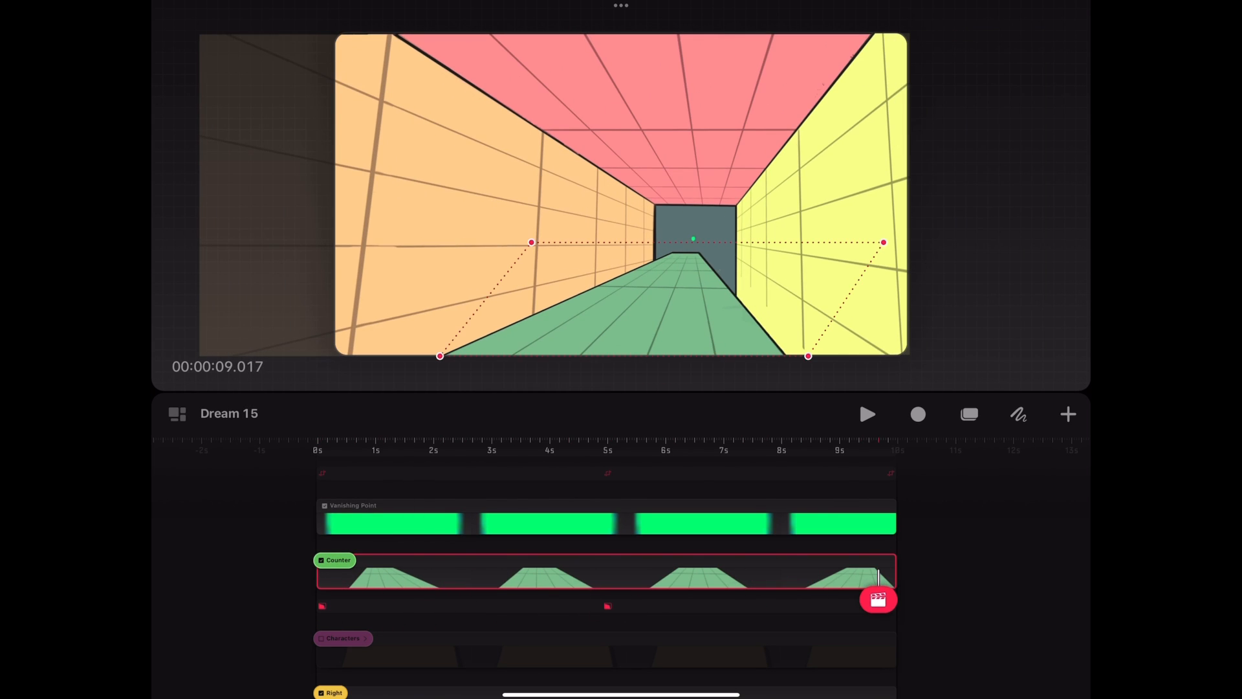
pyautogui.click(877, 600)
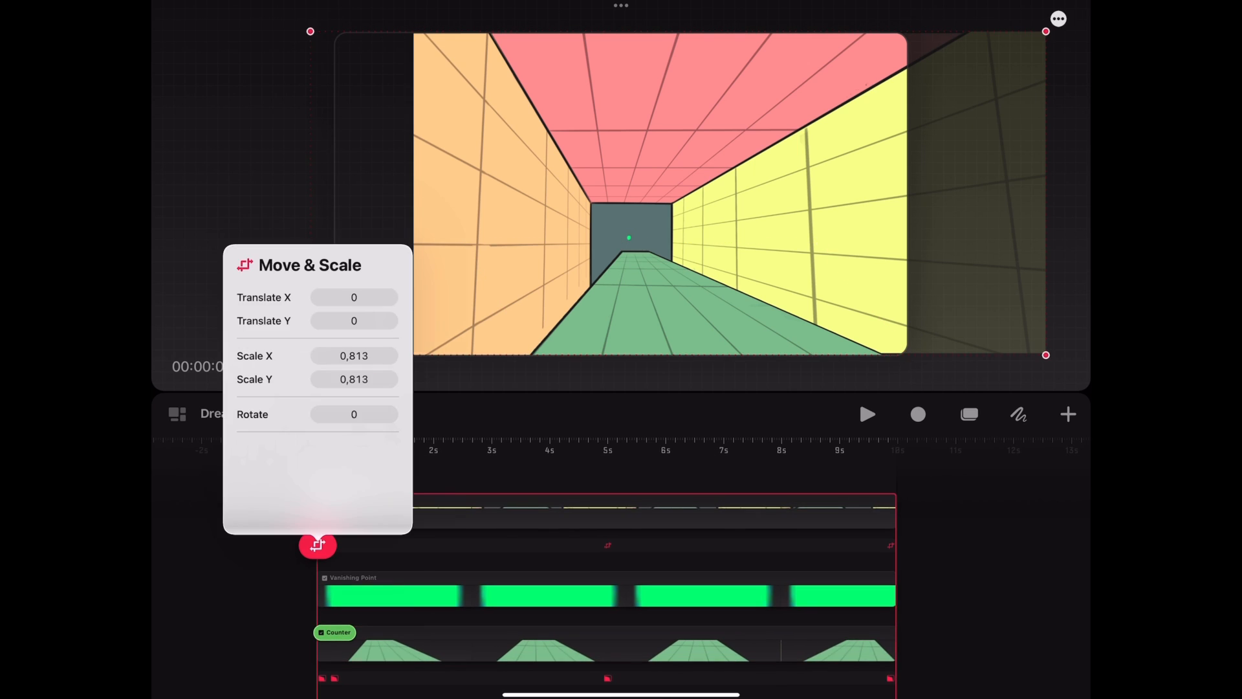
pyautogui.click(867, 414)
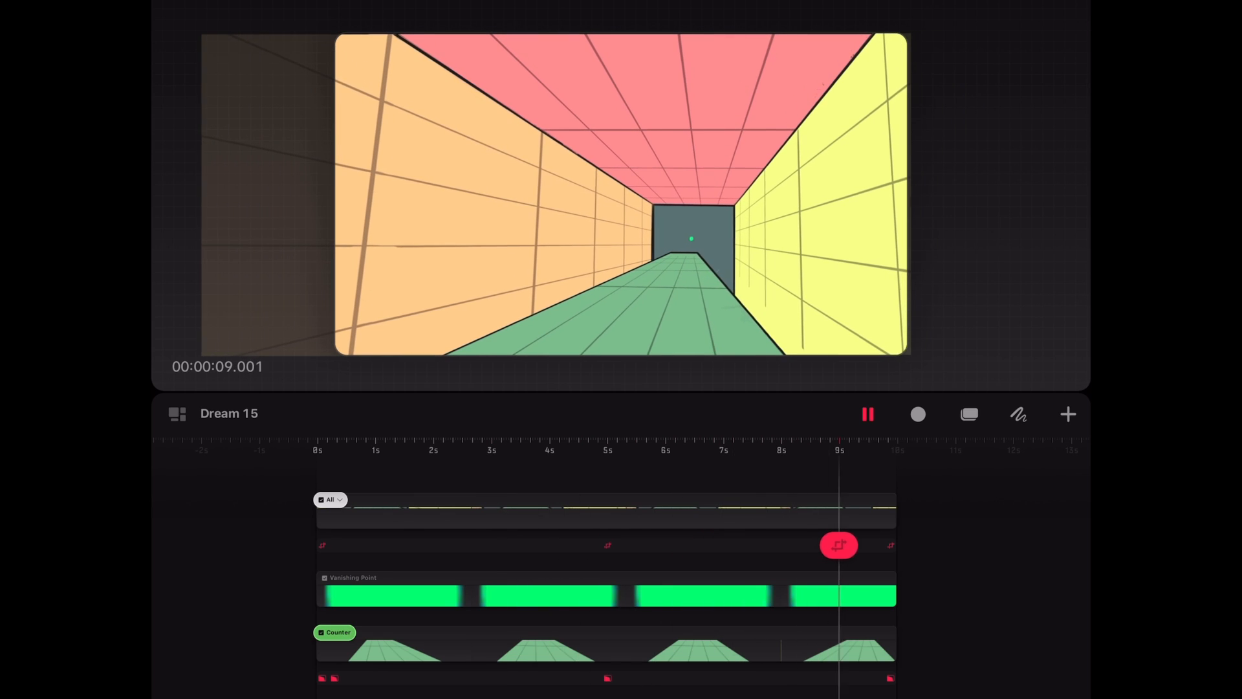
pyautogui.click(867, 414)
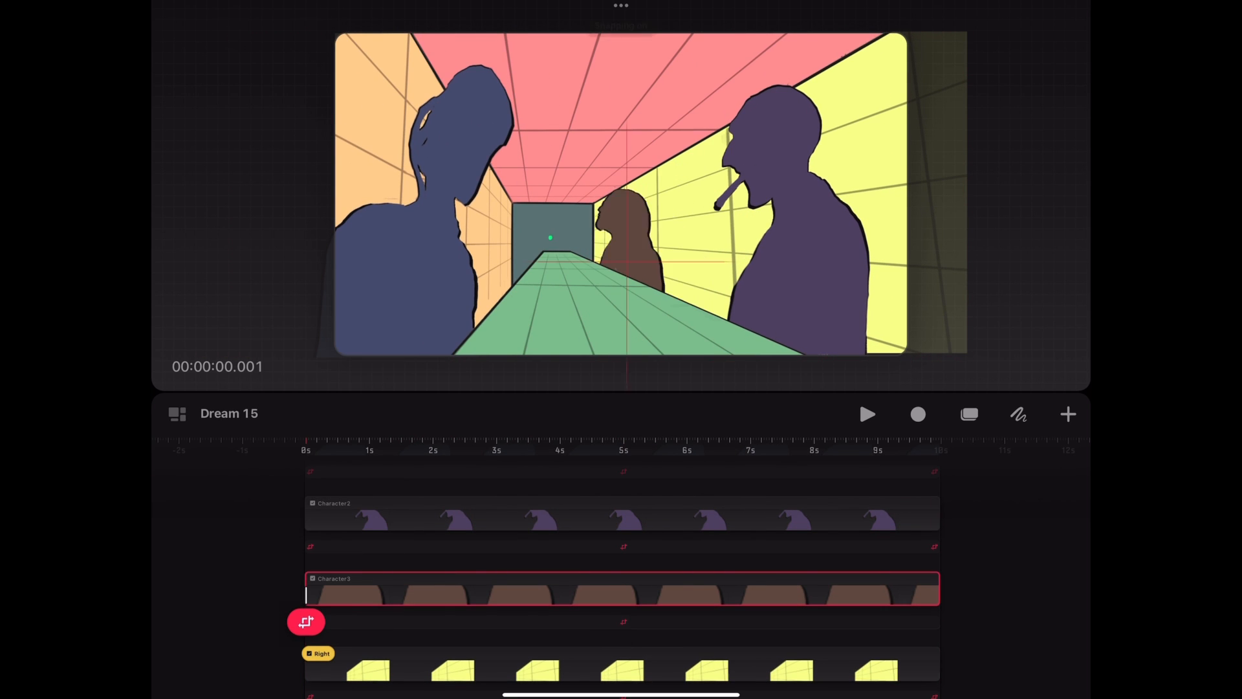
# Select Character3's starting Move keyframe to set its position further right.
pyautogui.click(867, 414)
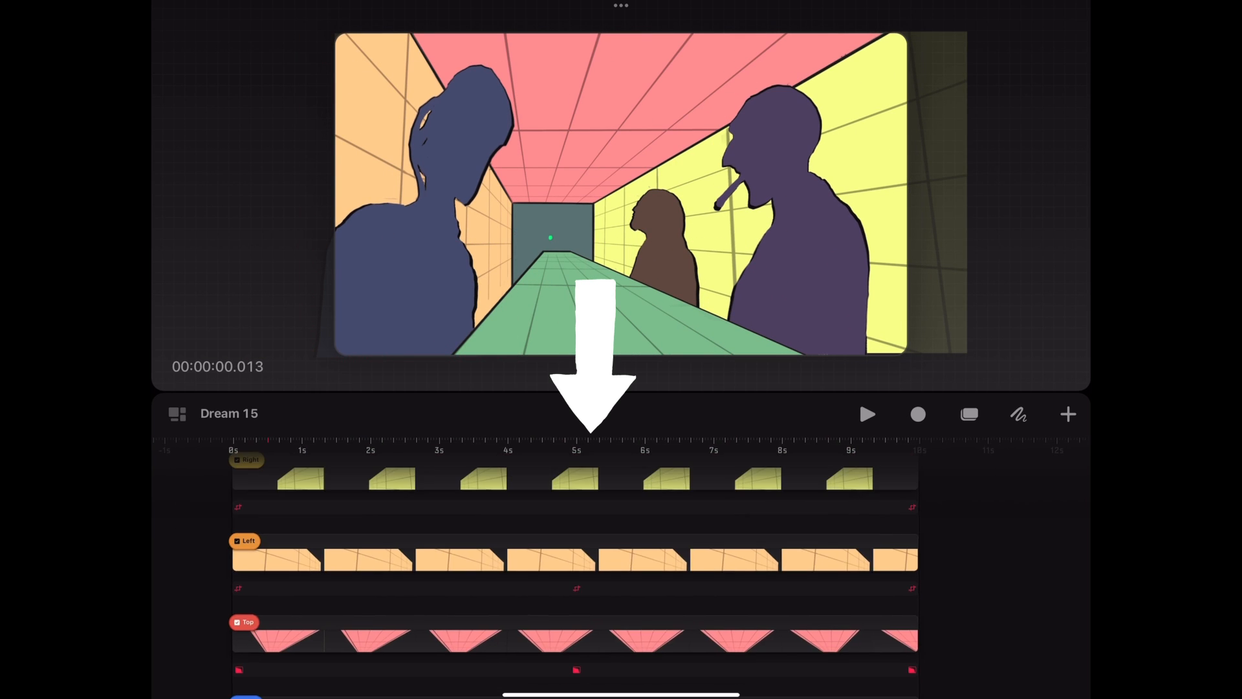
pyautogui.click(867, 414)
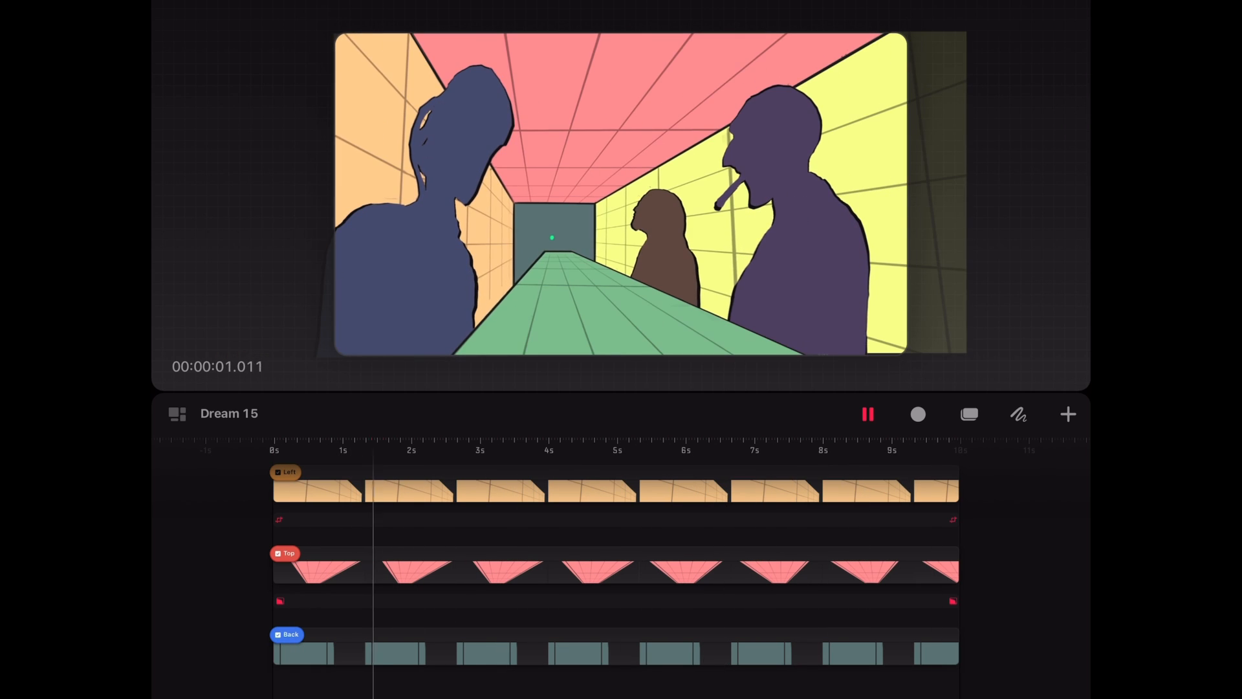
pyautogui.click(866, 414)
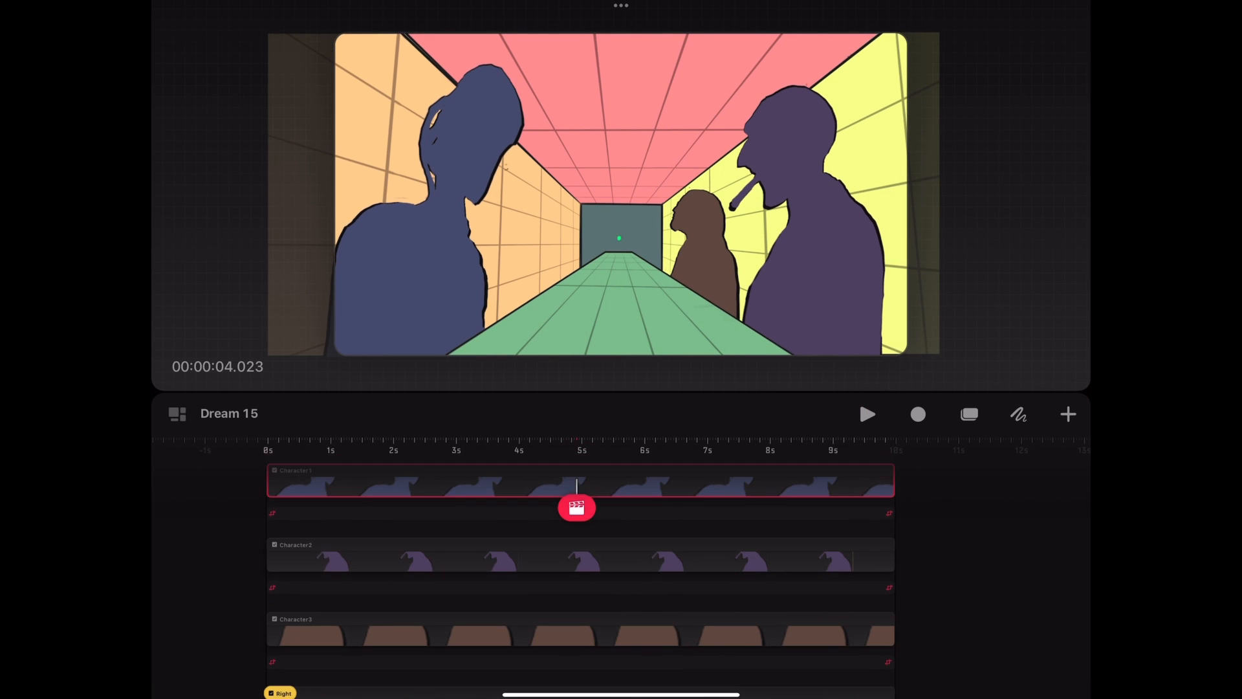
# Scale up Character2's first keyframe, shift it right, then play back the Characters group.
pyautogui.click(867, 414)
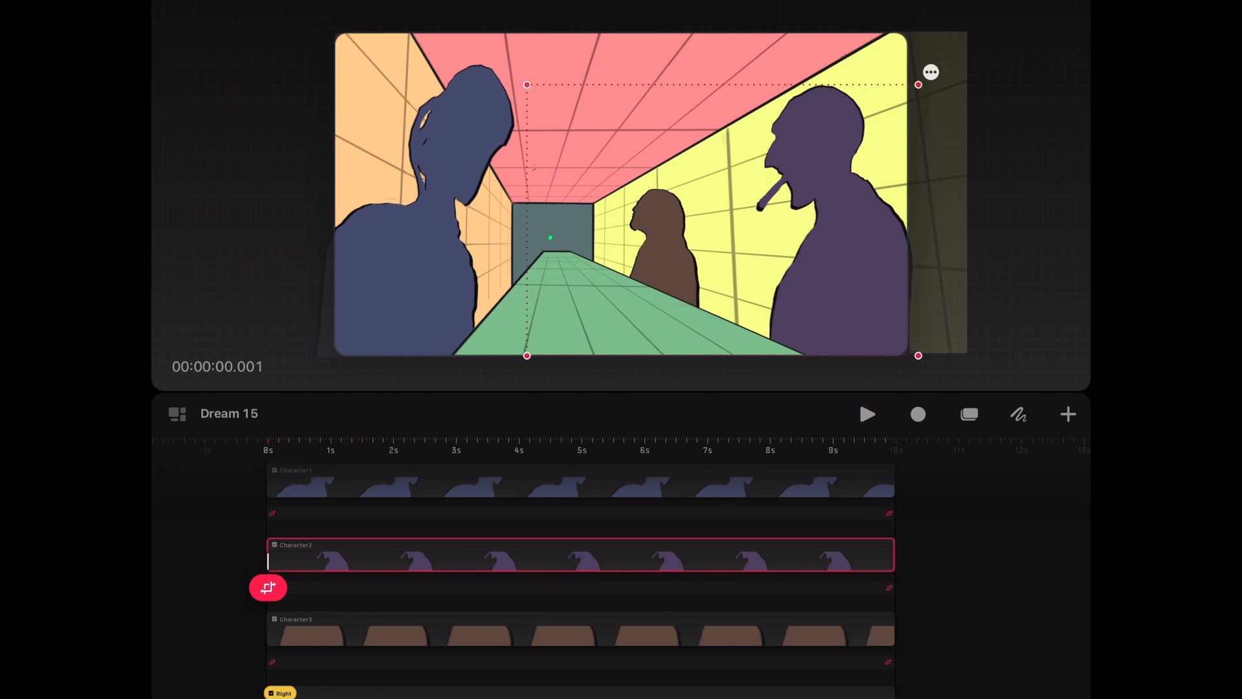
pyautogui.click(867, 414)
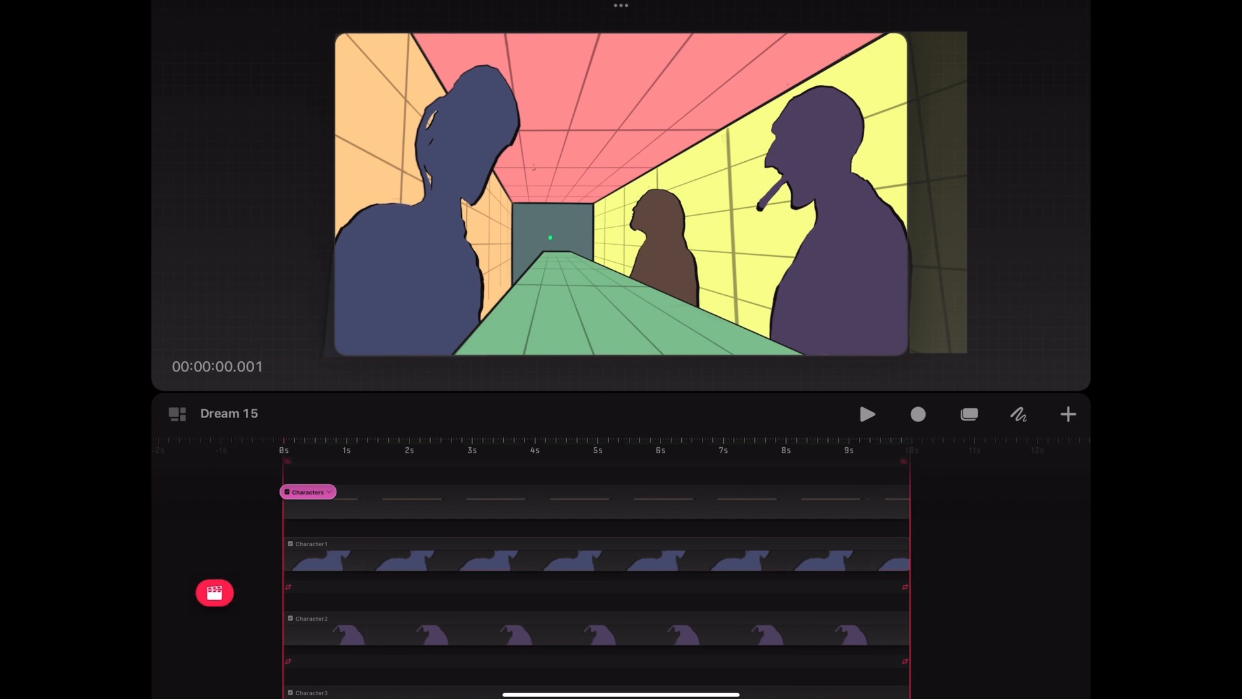
pyautogui.click(867, 414)
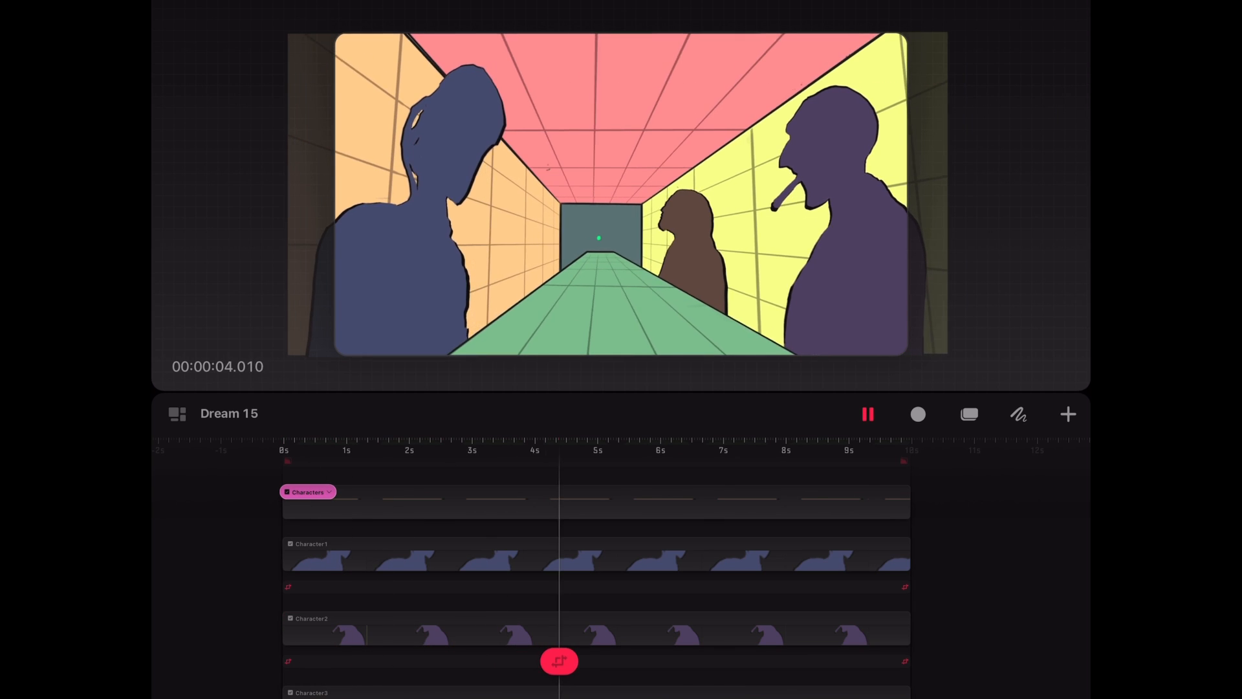